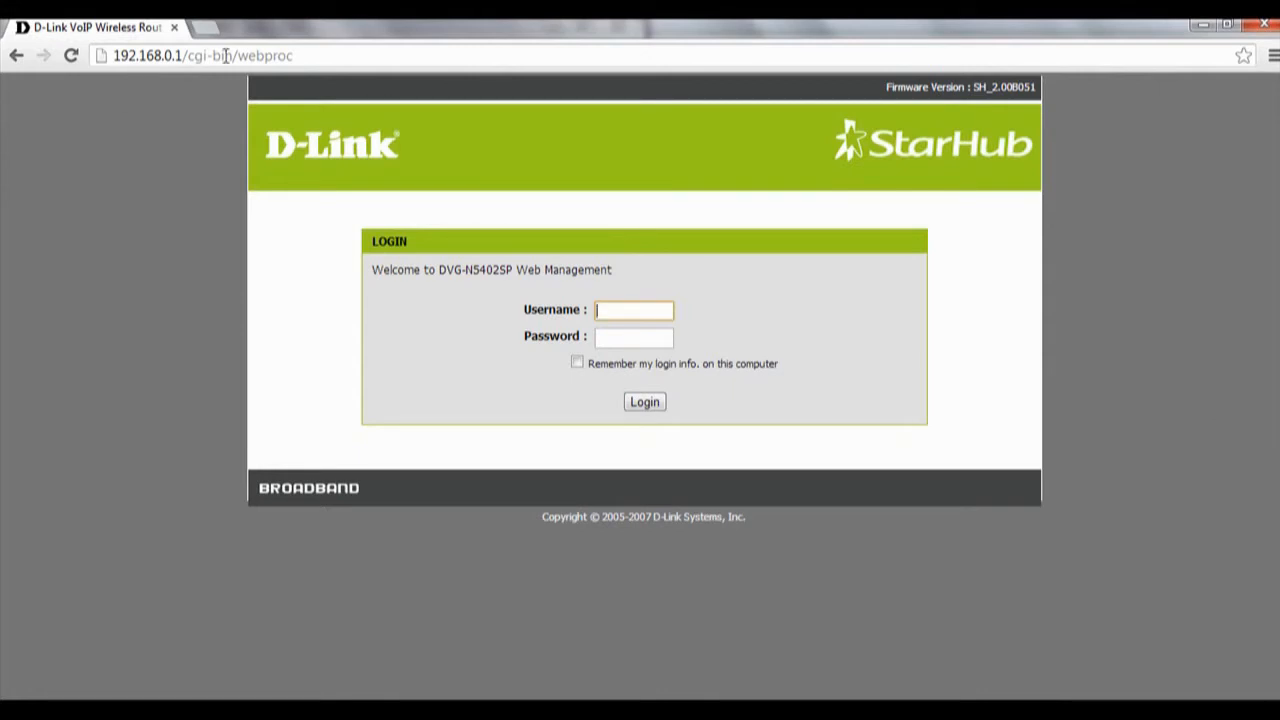
Enter the username admin and the password on the login form.
text(admin)
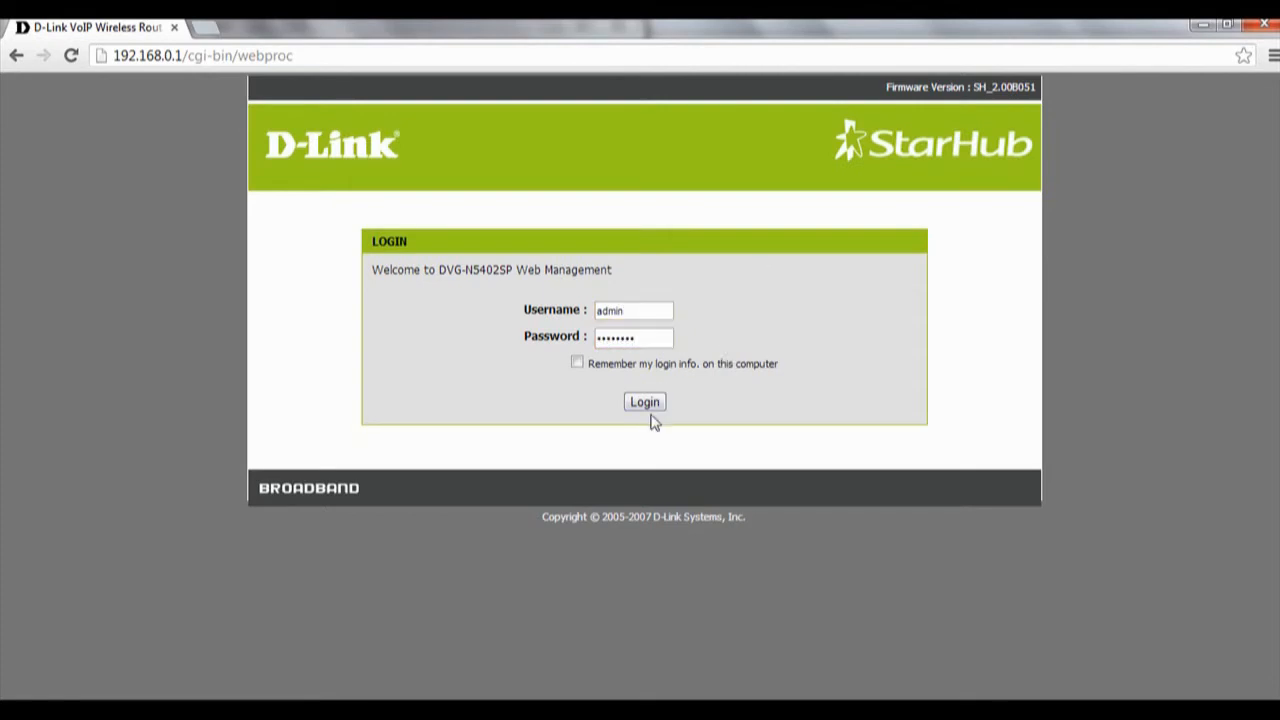
Sign in and back up the router configuration from Maintenance > Backup and Restore.
click(644, 400)
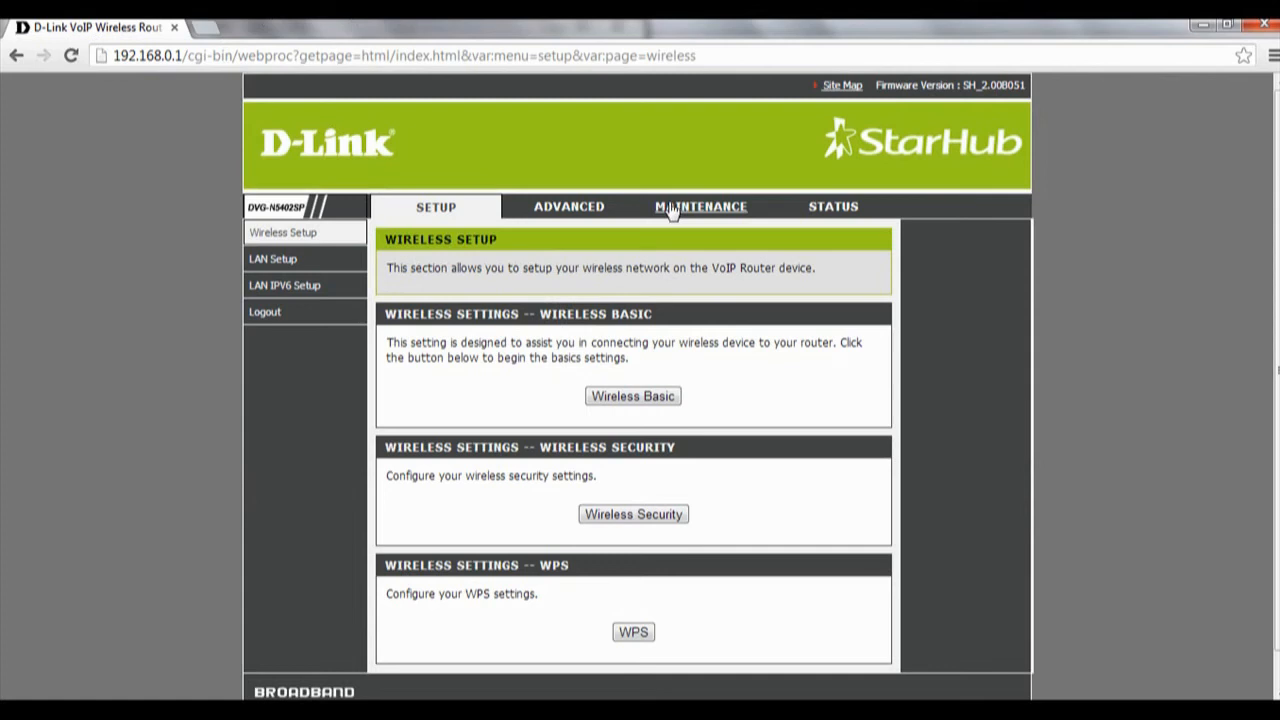
click(700, 206)
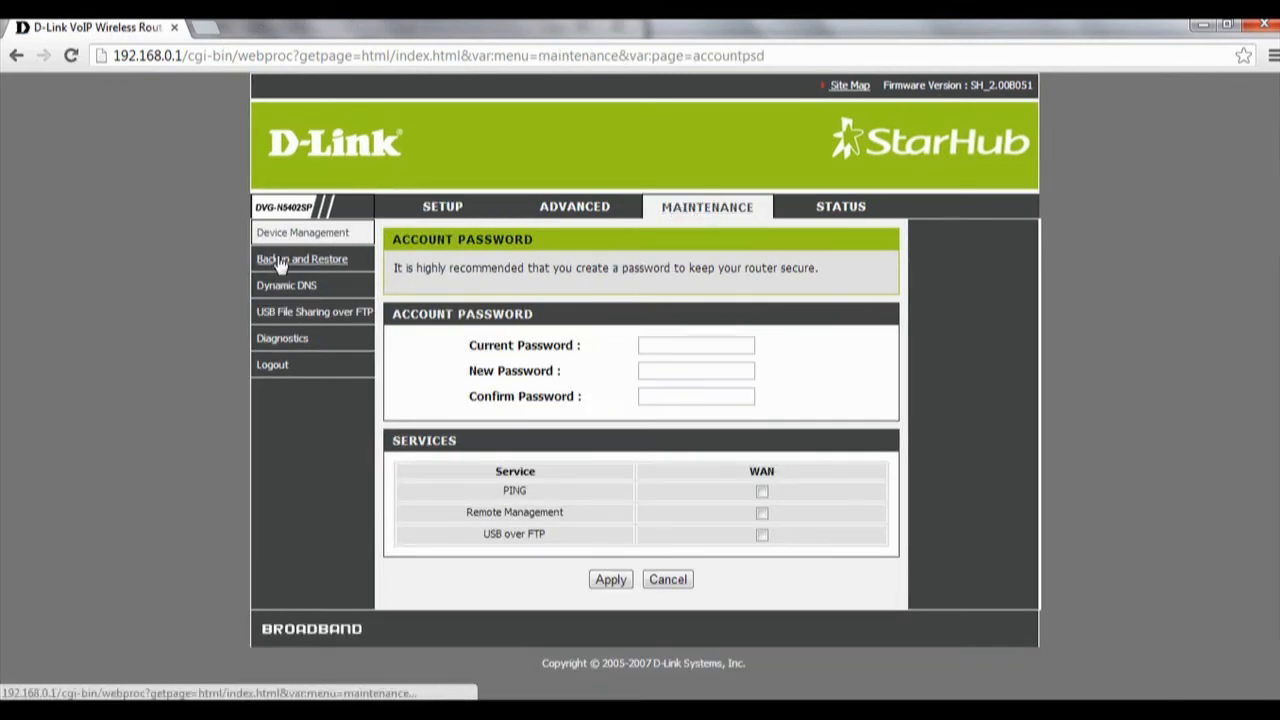
click(302, 260)
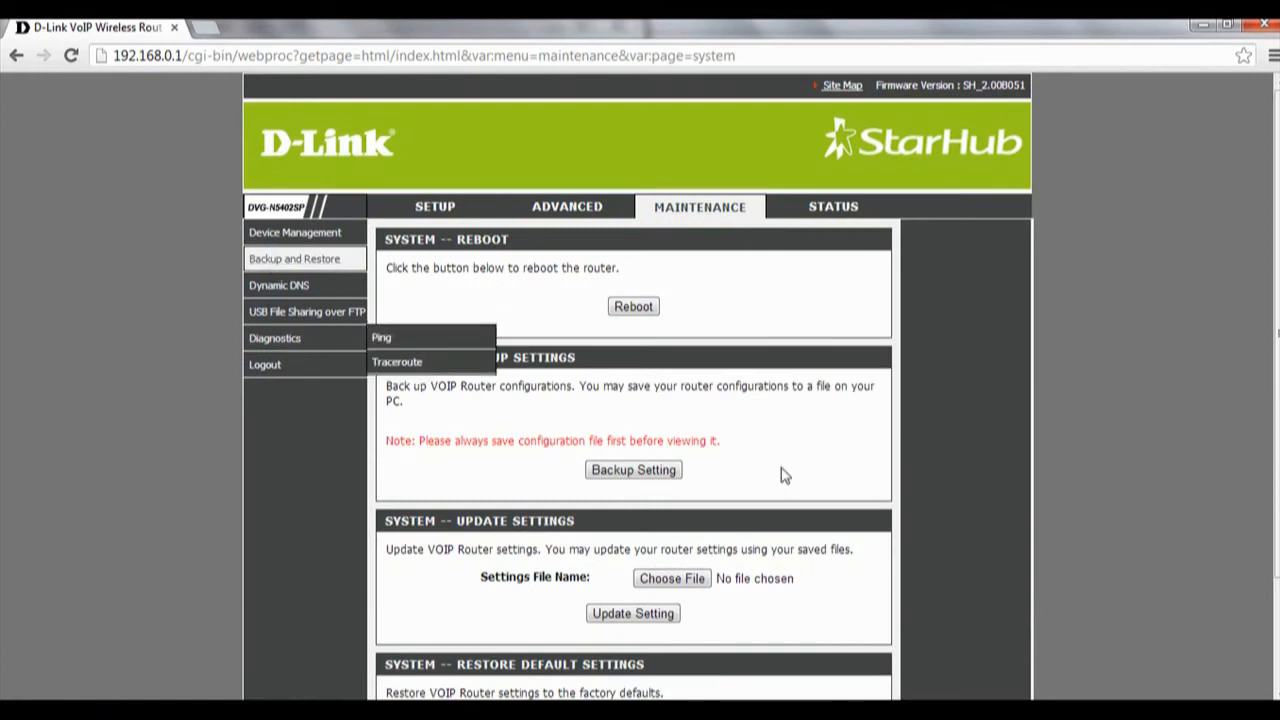
scroll(down, 3)
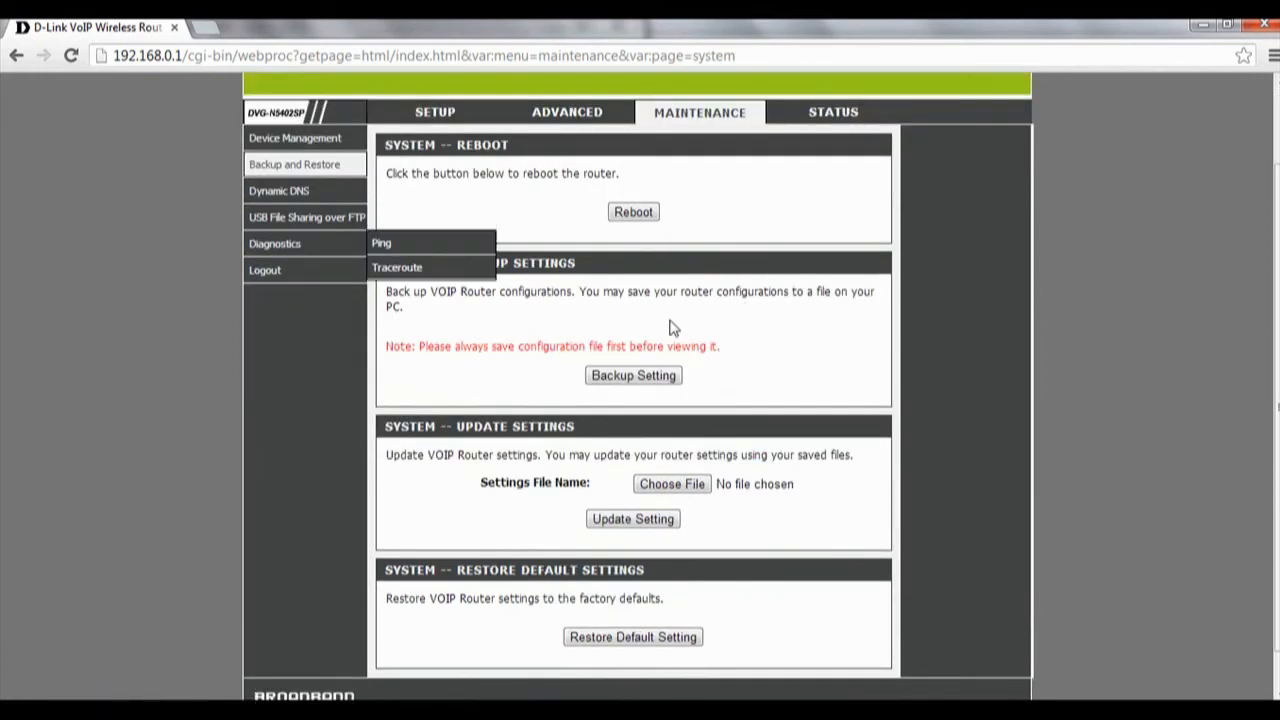
click(632, 376)
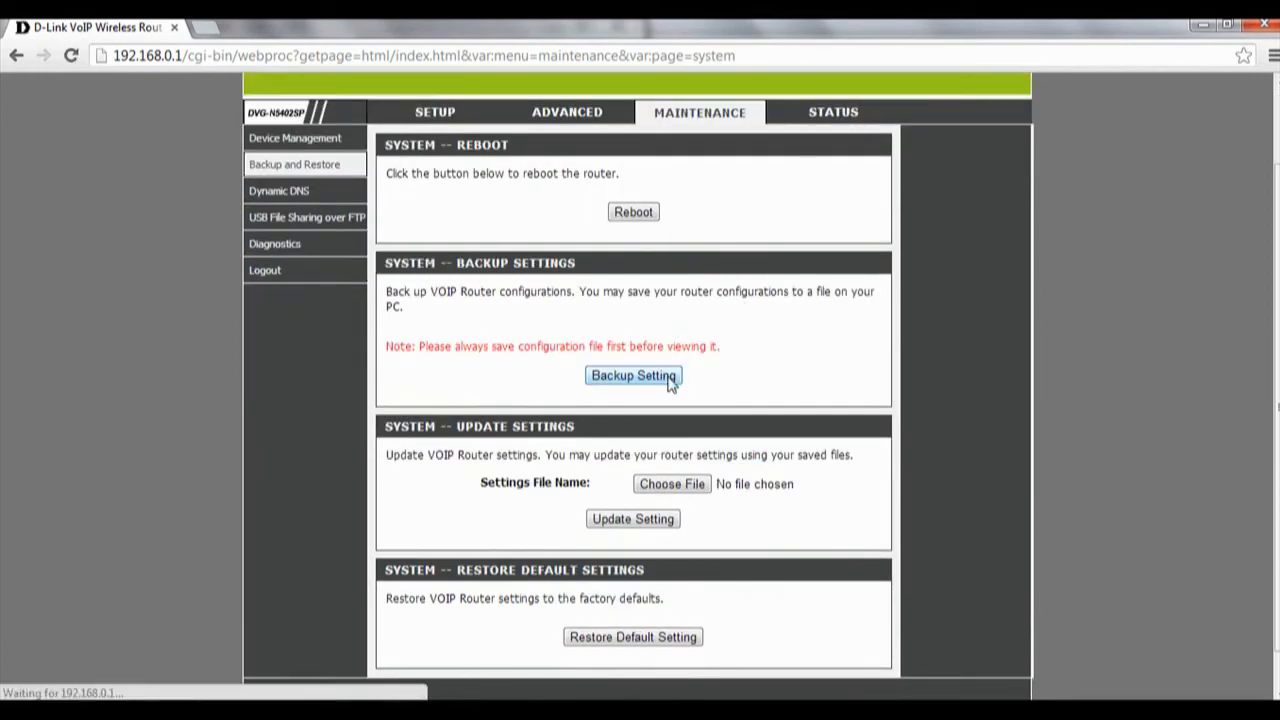
click(632, 376)
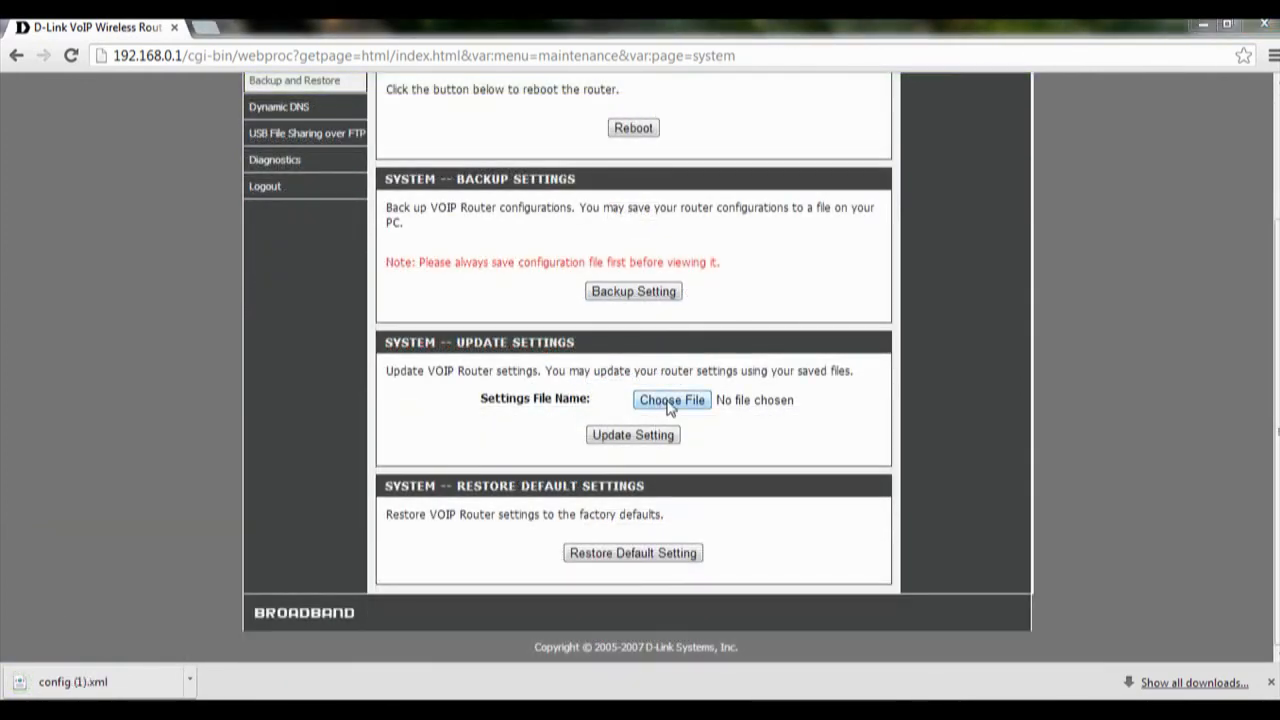
Restore settings by uploading config (1).xml via Update Setting.
click(672, 400)
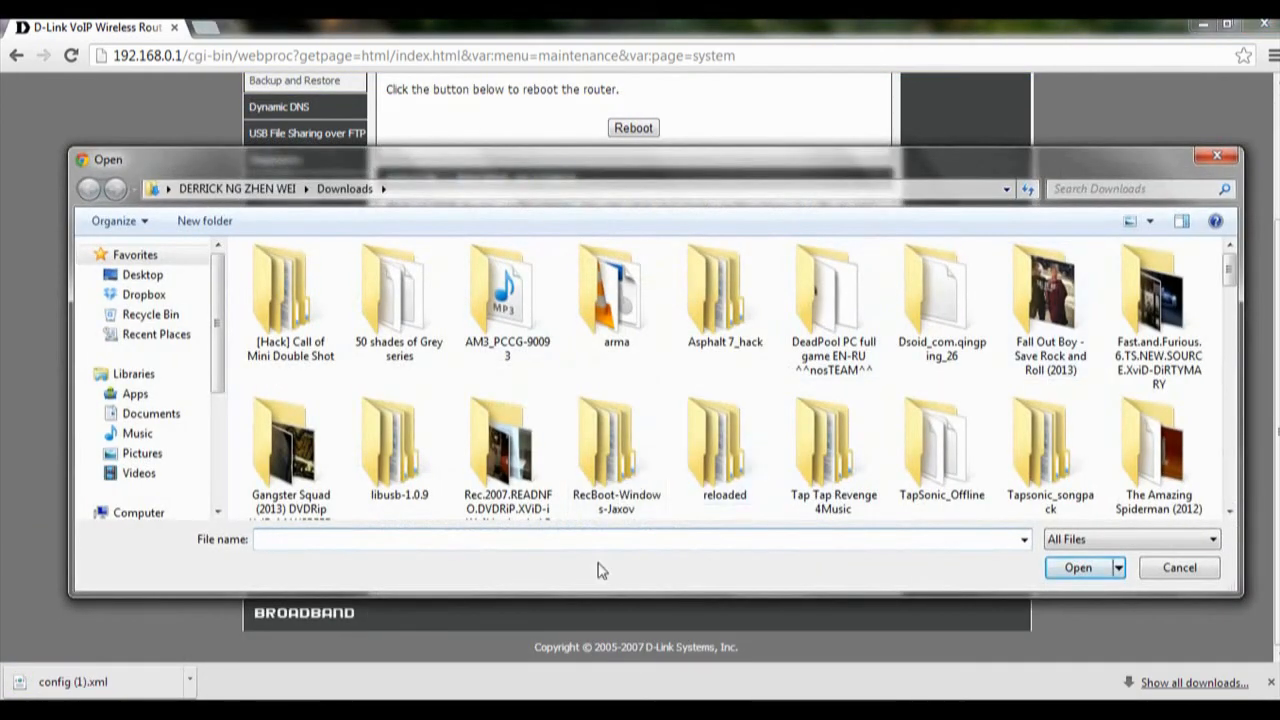
text(config)
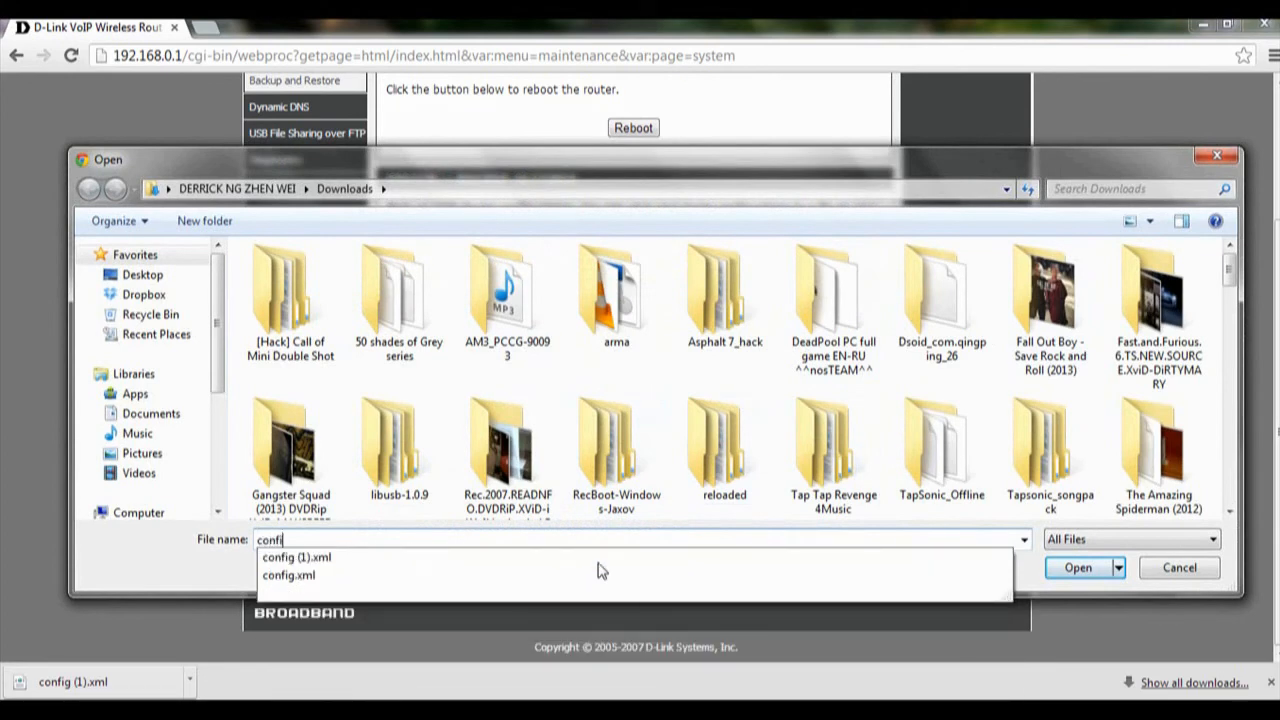
click(296, 556)
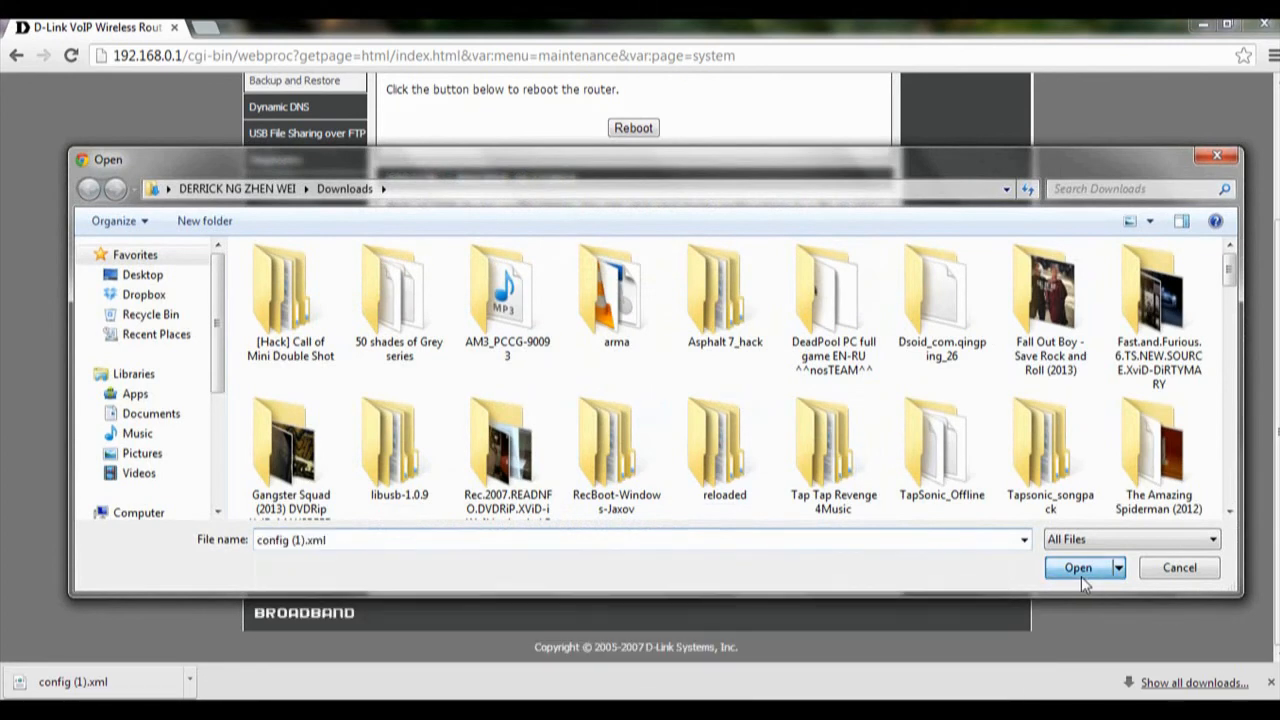
click(1080, 568)
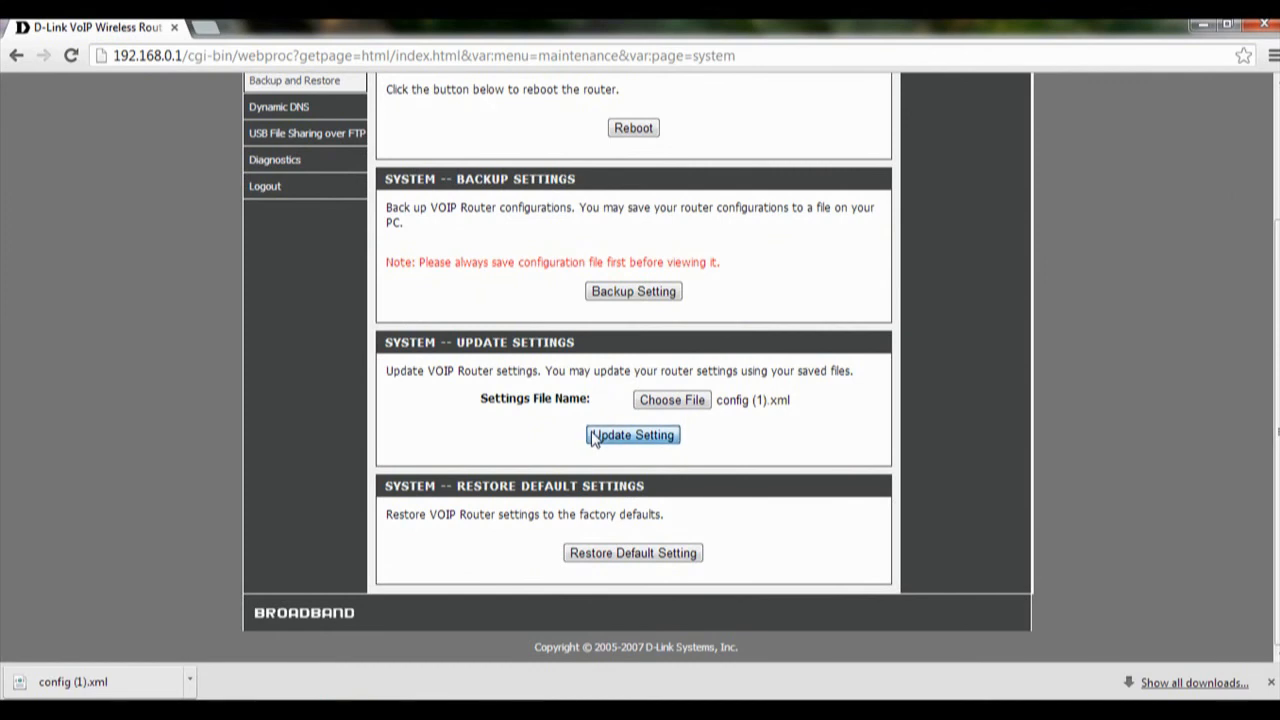
click(632, 436)
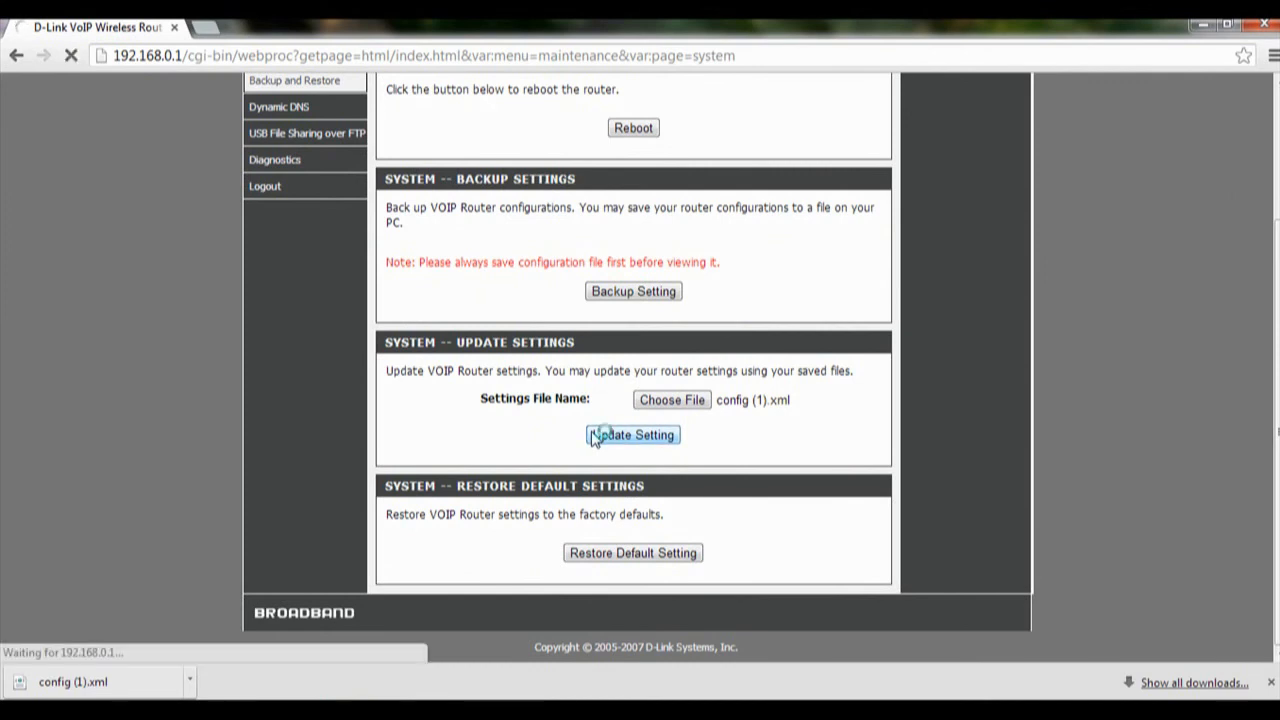